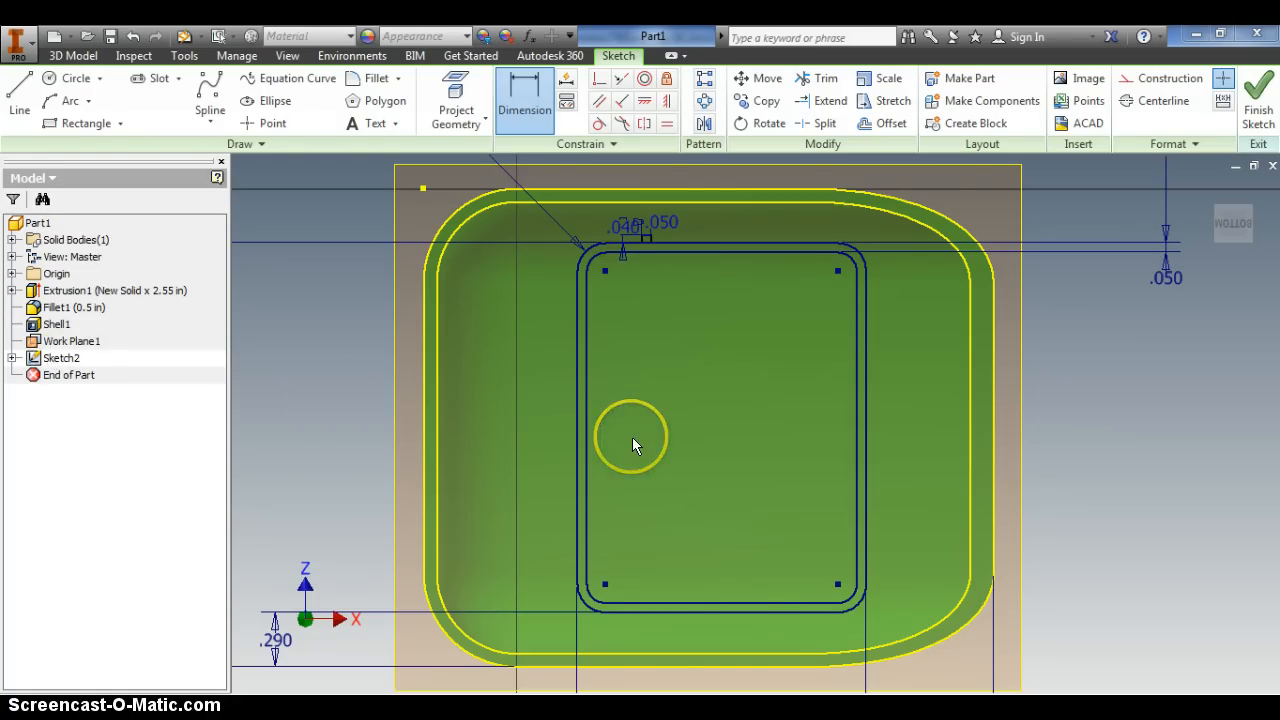
mouse_move(622, 364)
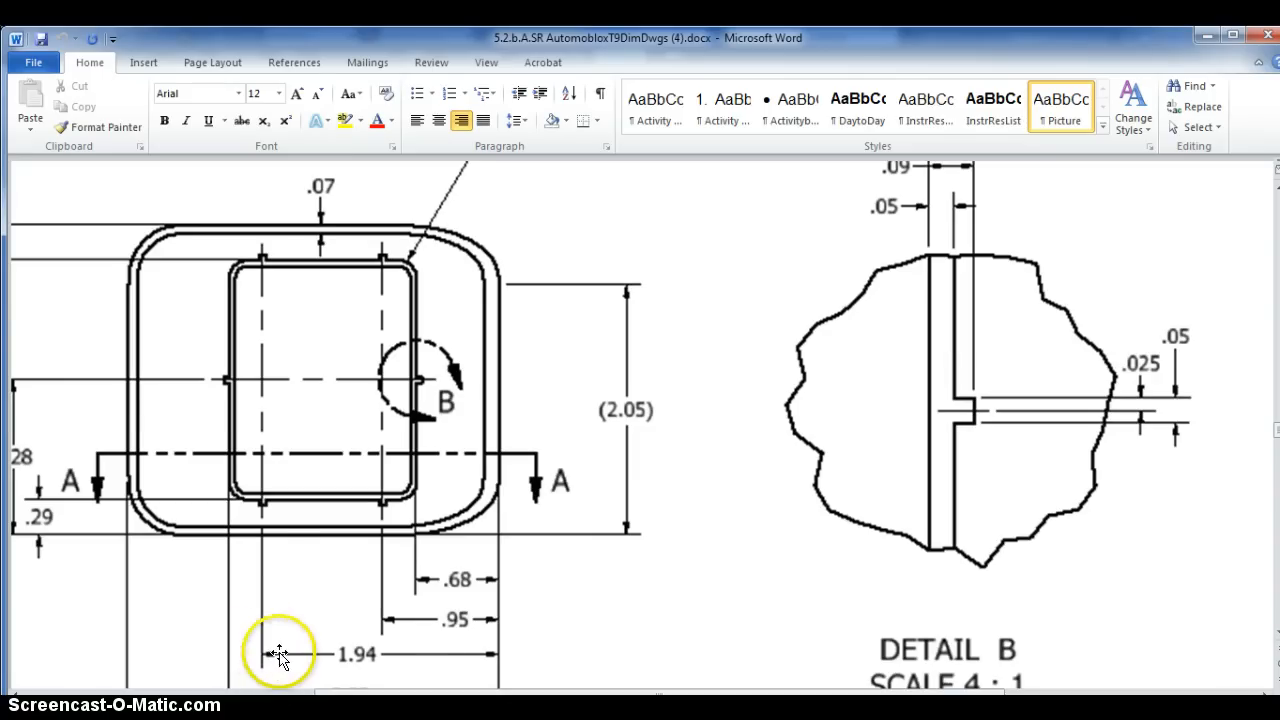
mouse_move(498, 642)
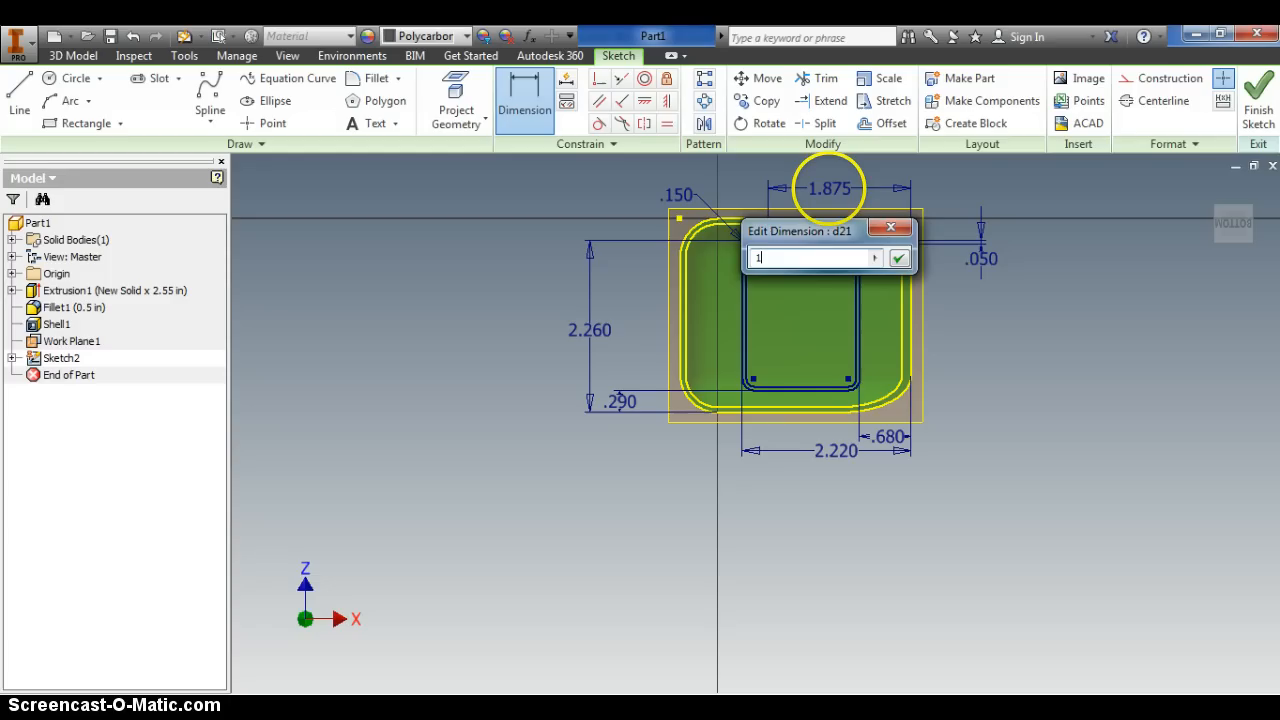
Step: Re-enter the tab's 1.875 position dimension as the expression 1.94+.025 and confirm it
text(.94)
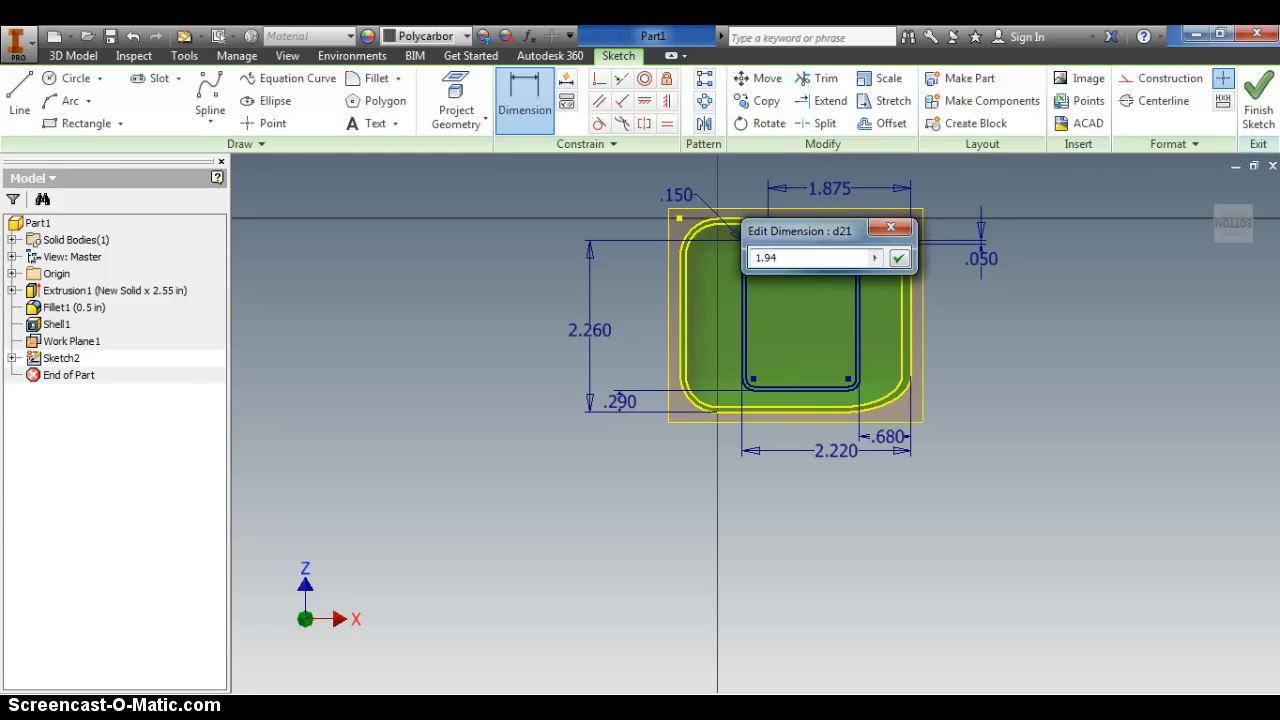
text(+)
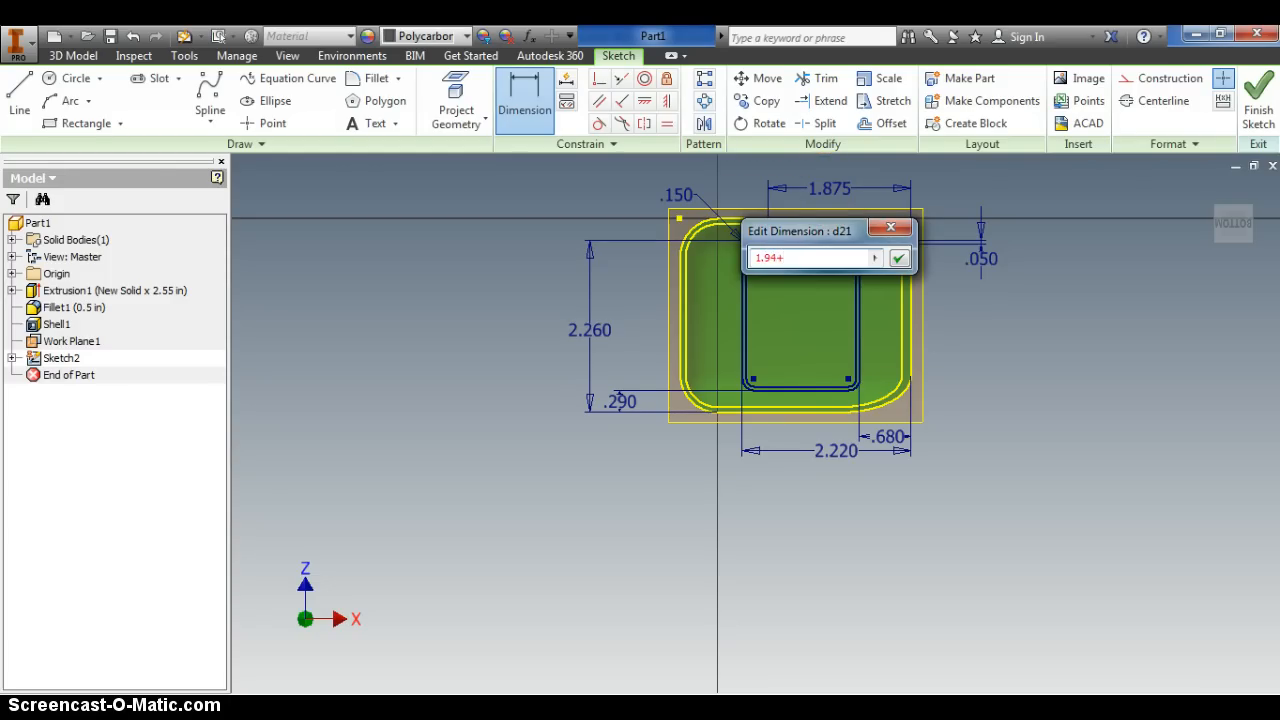
text(.025)
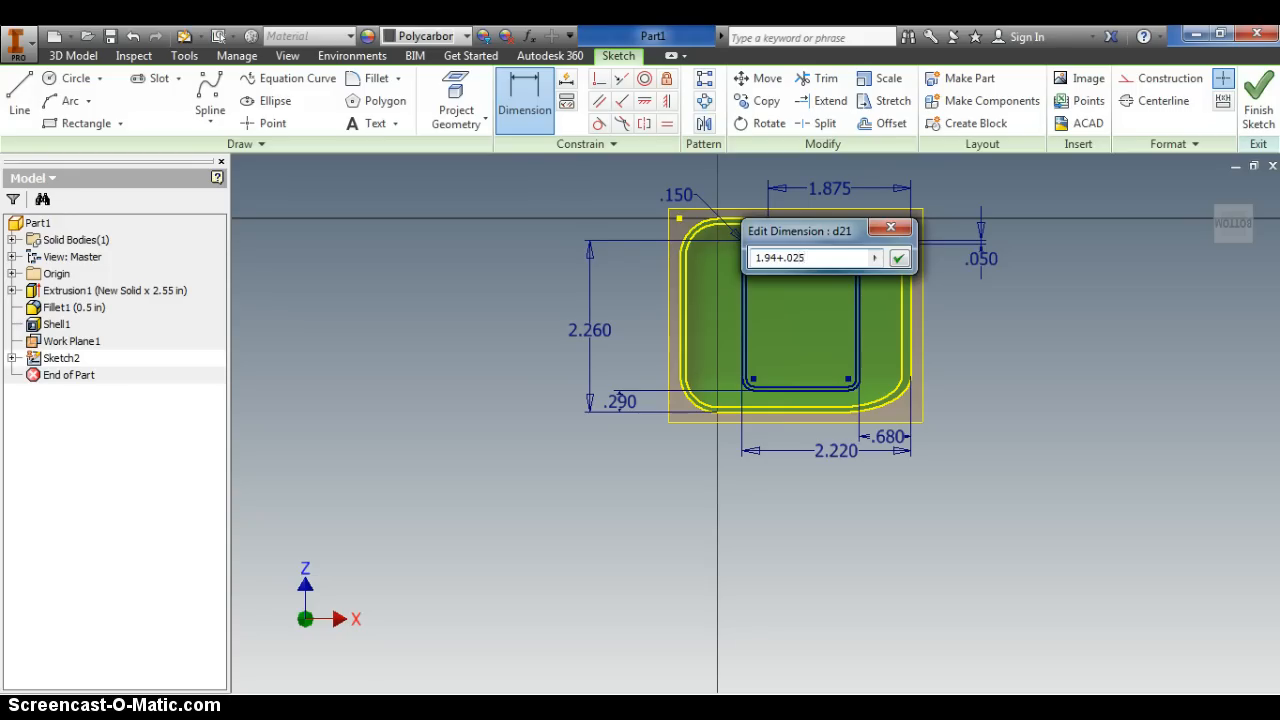
click(898, 258)
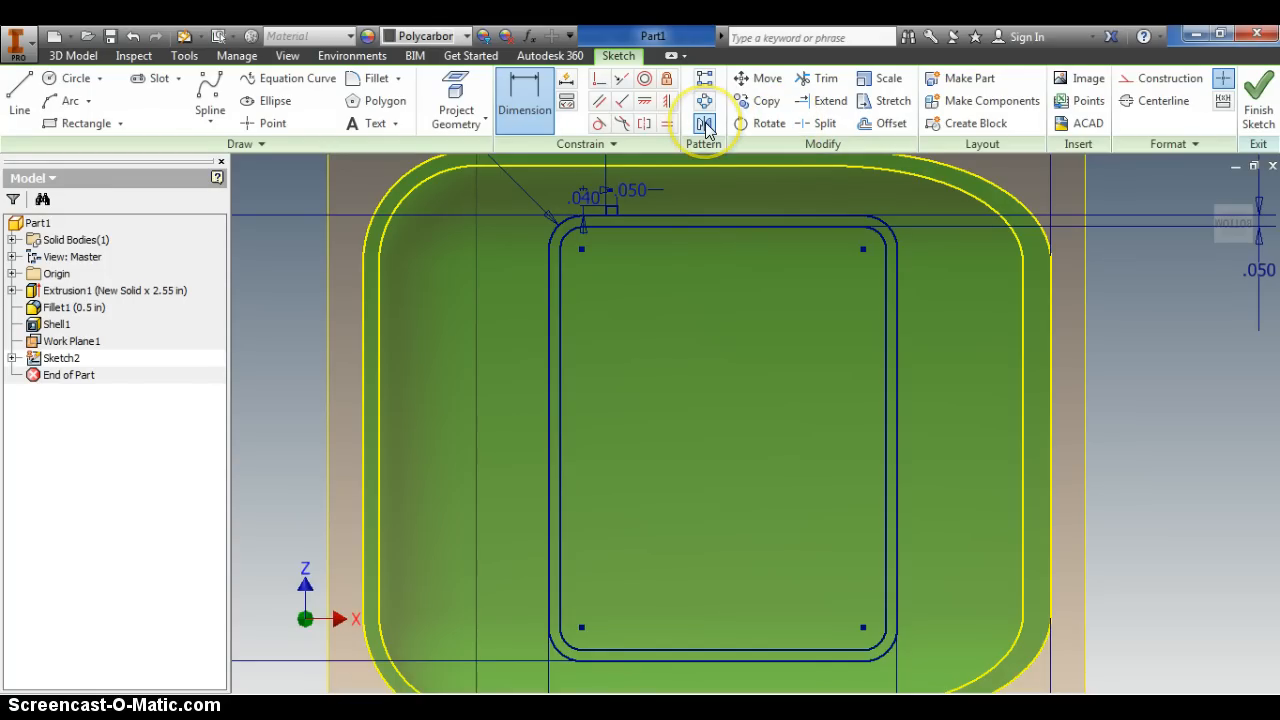
mouse_move(704, 124)
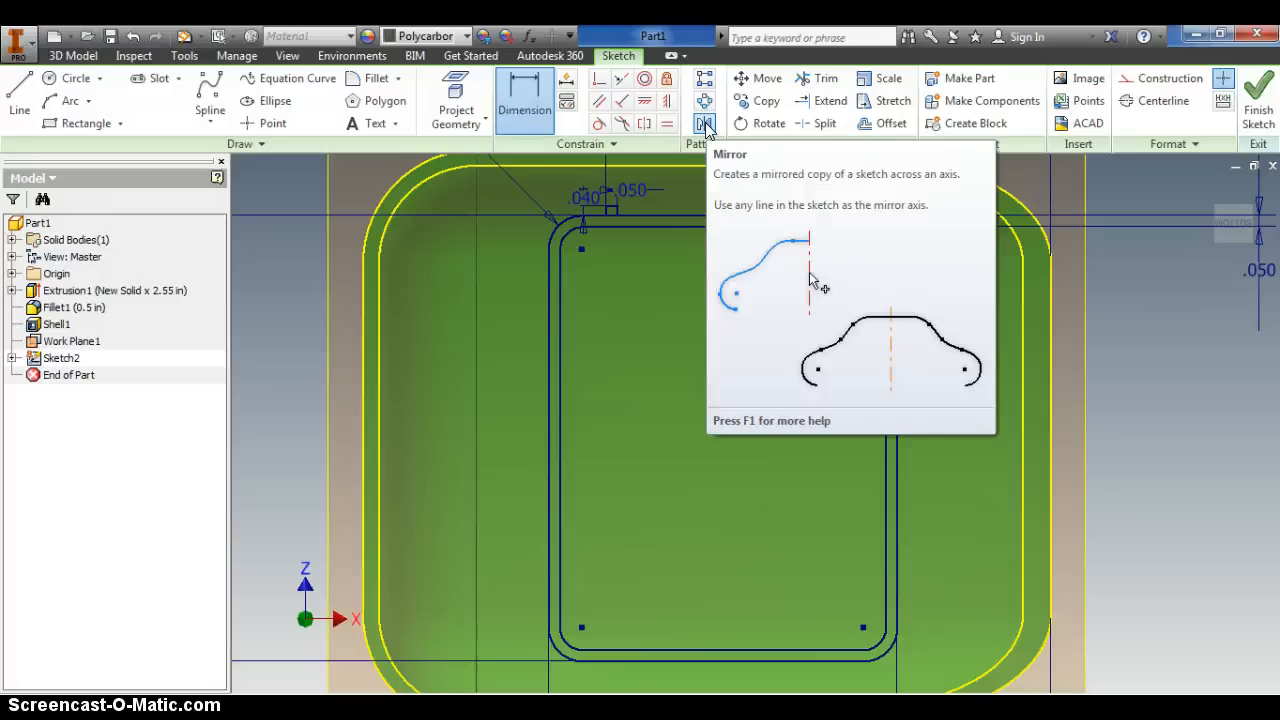
click(704, 124)
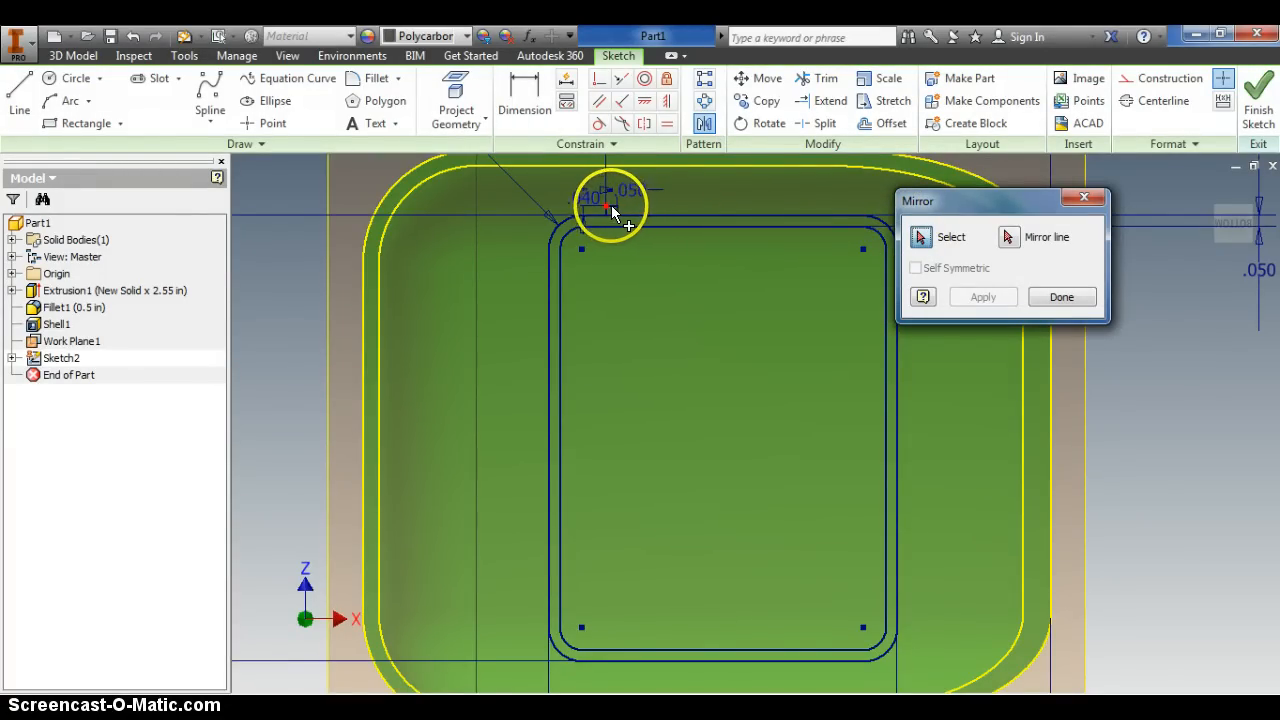
click(1008, 236)
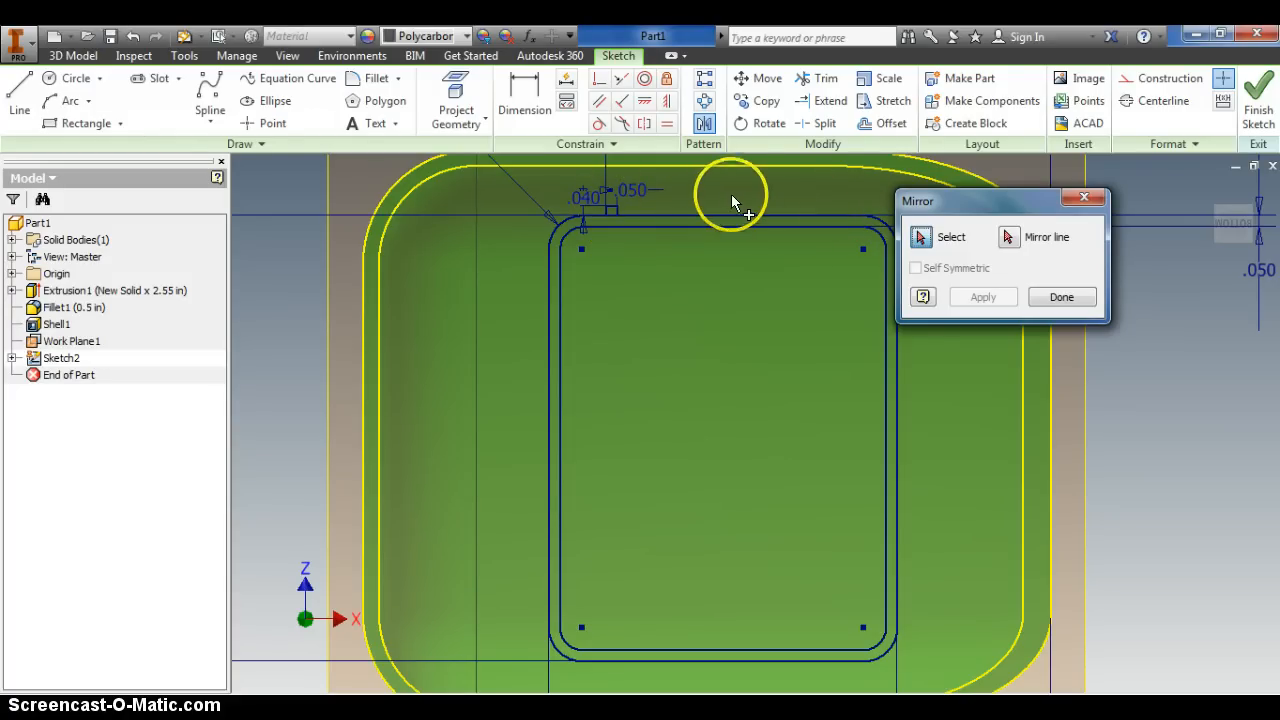
mouse_move(720, 210)
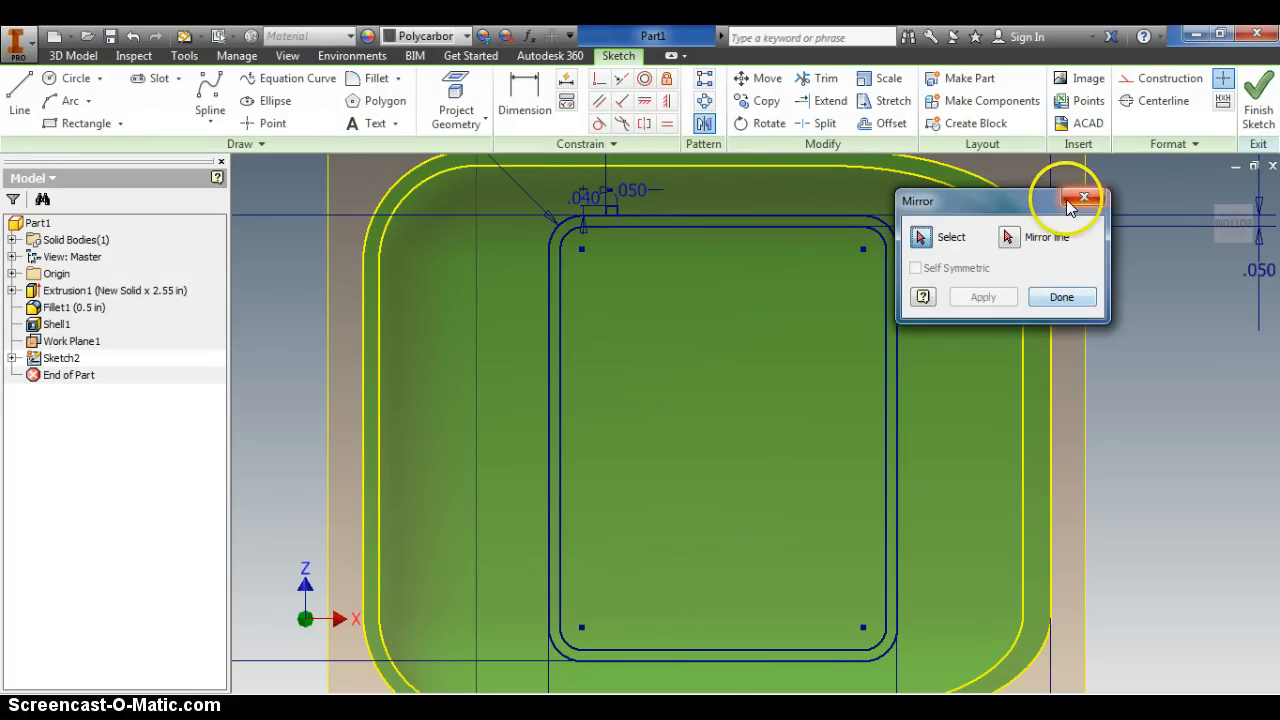
click(1084, 198)
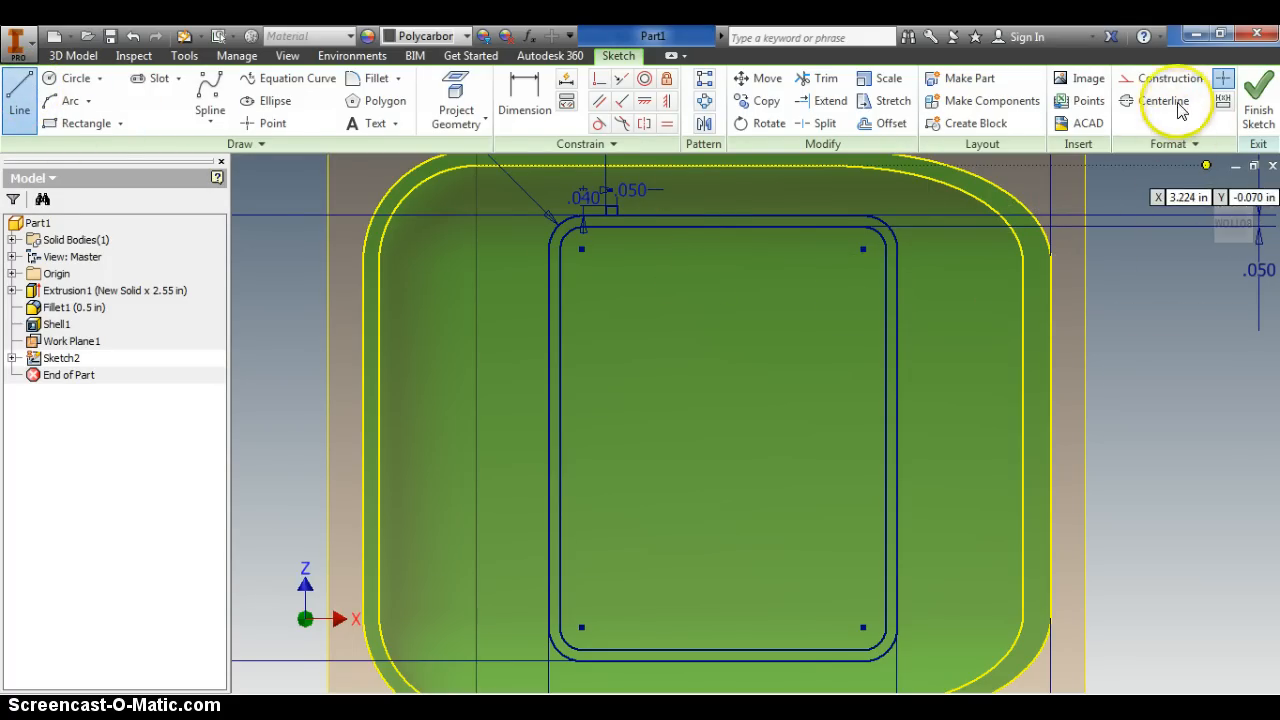
mouse_move(1168, 78)
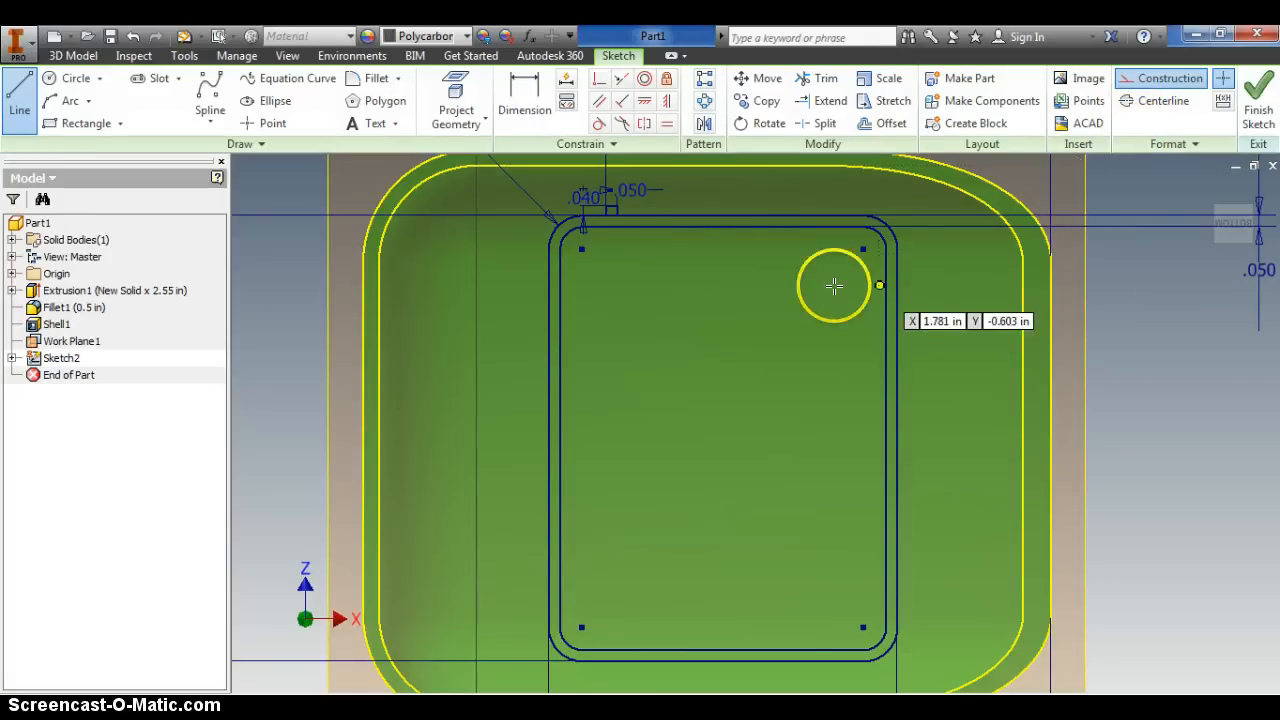
mouse_move(718, 226)
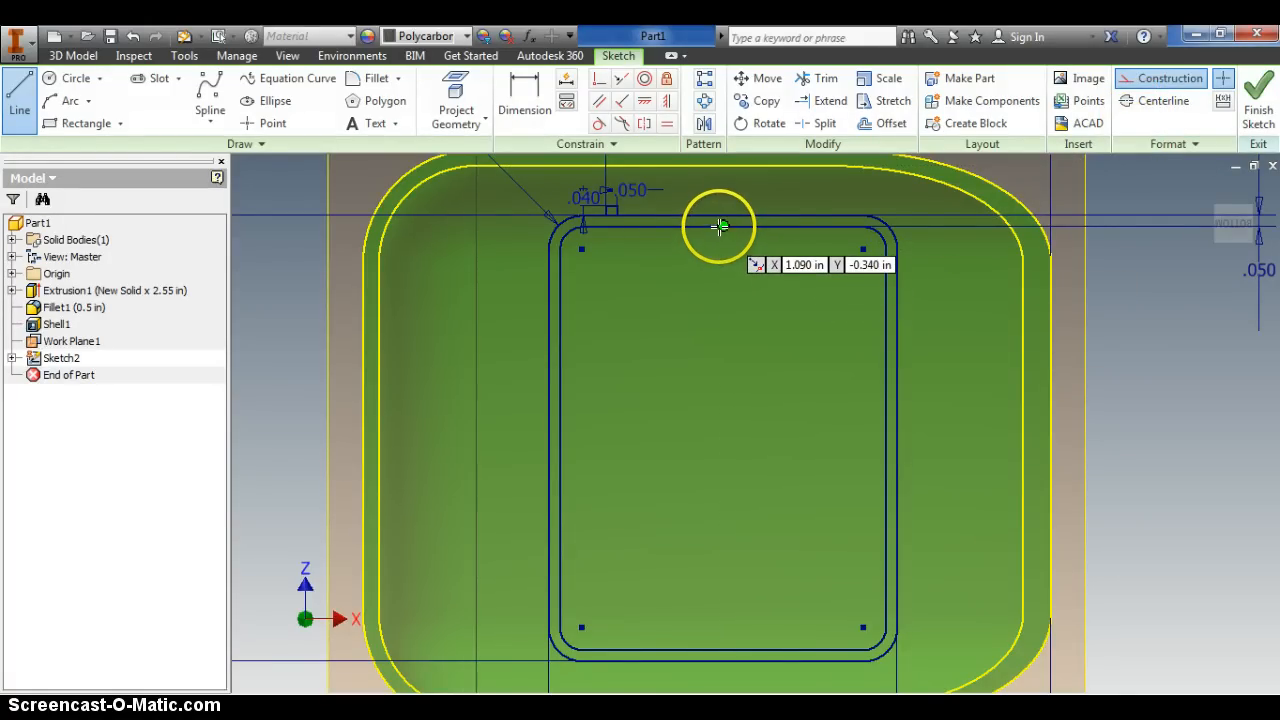
Step: Draw the vertical construction midline between edge midpoints, then begin the horizontal midline from the left edge
drag(720, 224, 704, 556)
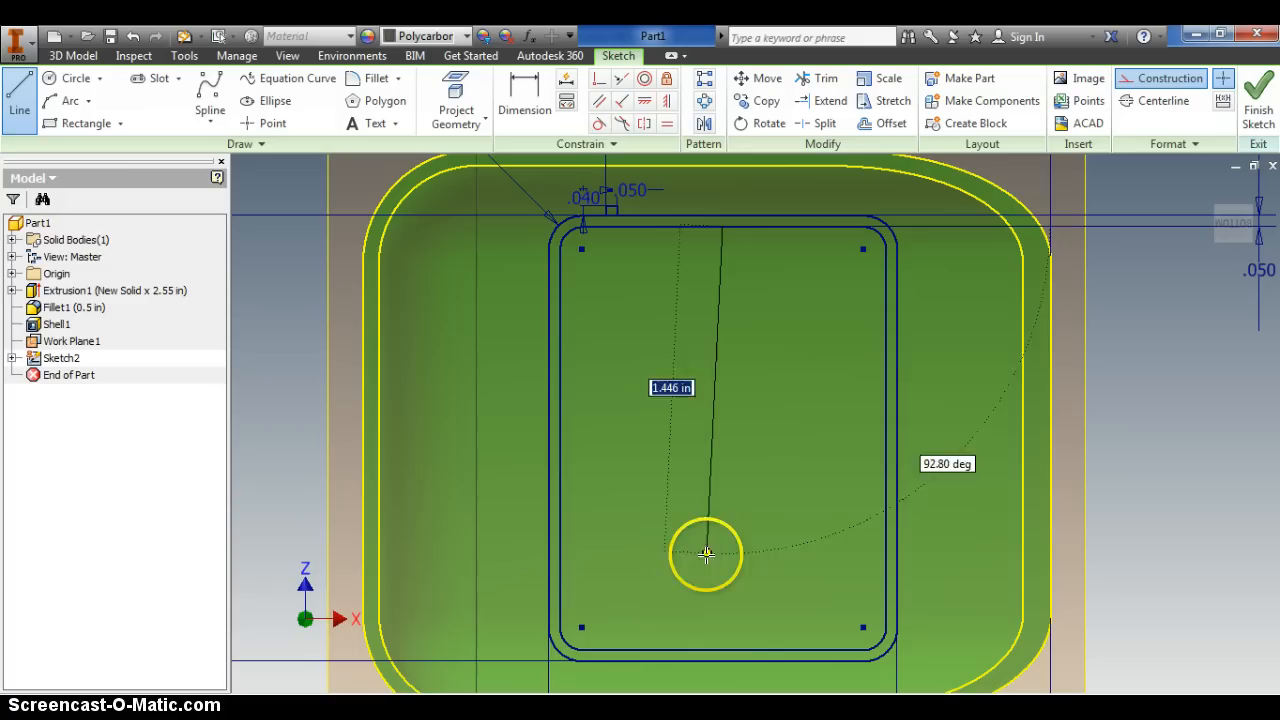
drag(704, 556, 720, 644)
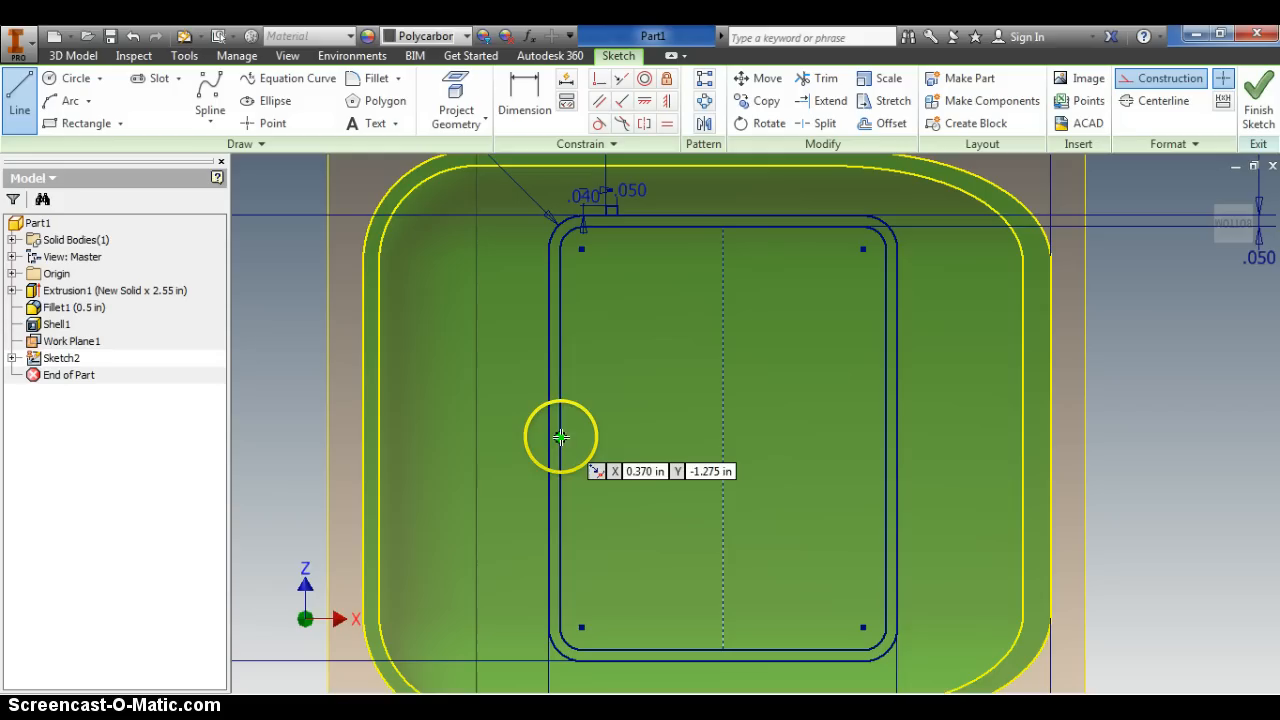
drag(560, 436, 864, 436)
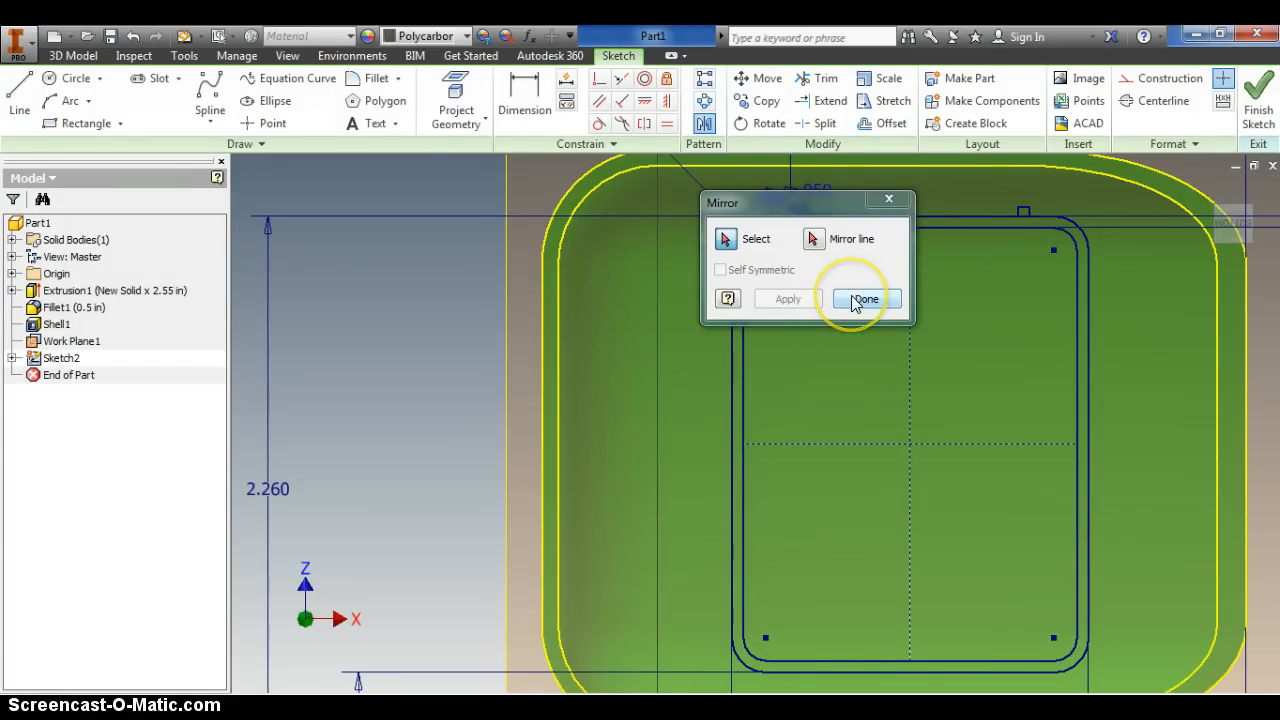
Step: Complete mirroring the tab across the vertical midline to create the matching right-hand tab
click(864, 300)
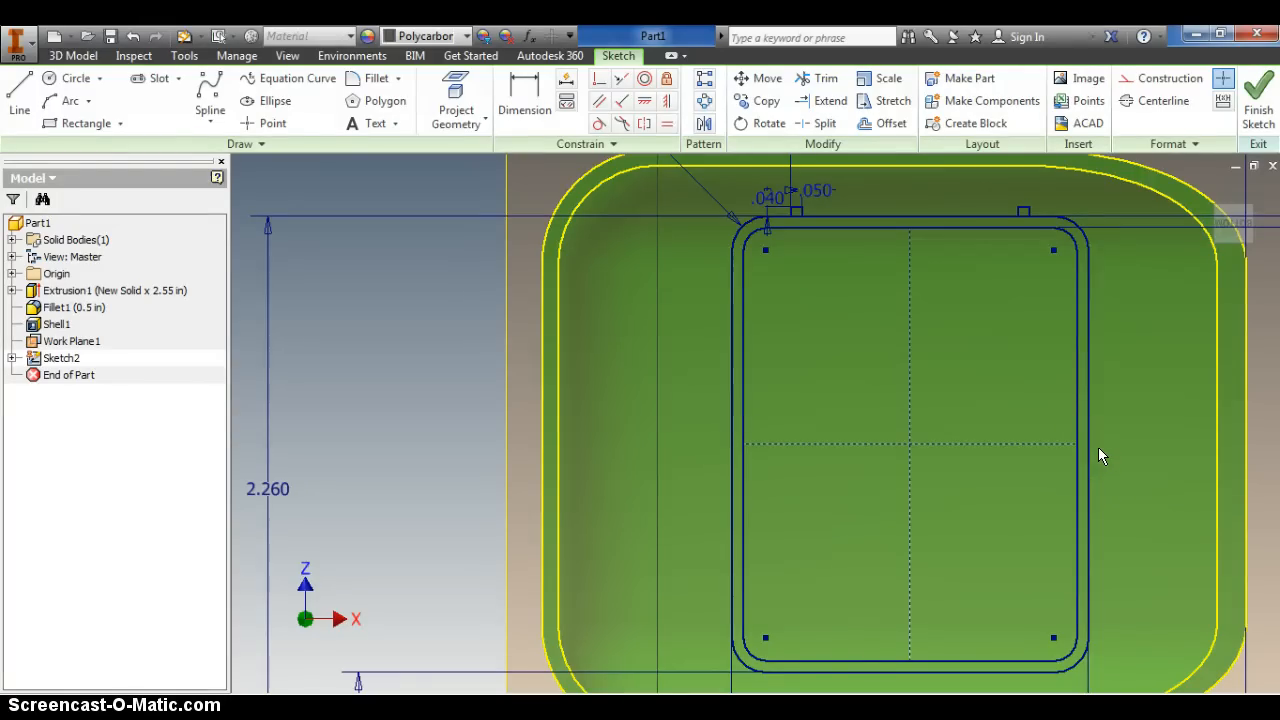
mouse_move(1052, 450)
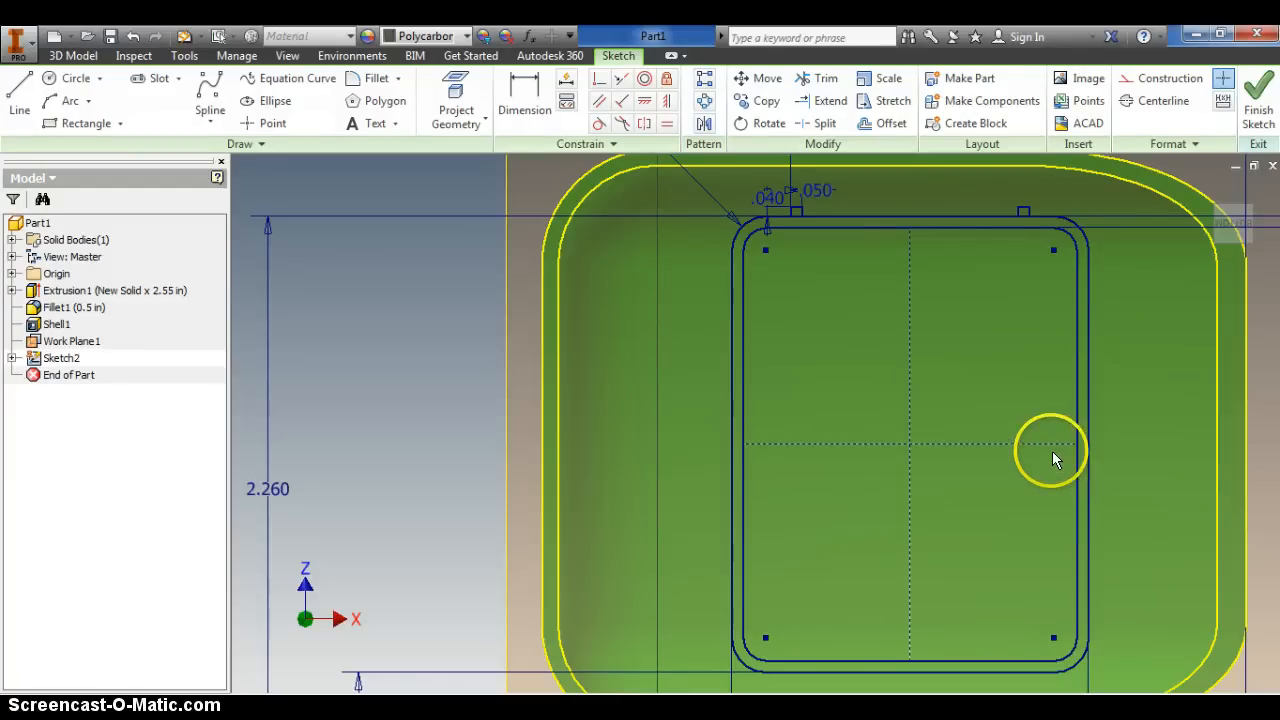